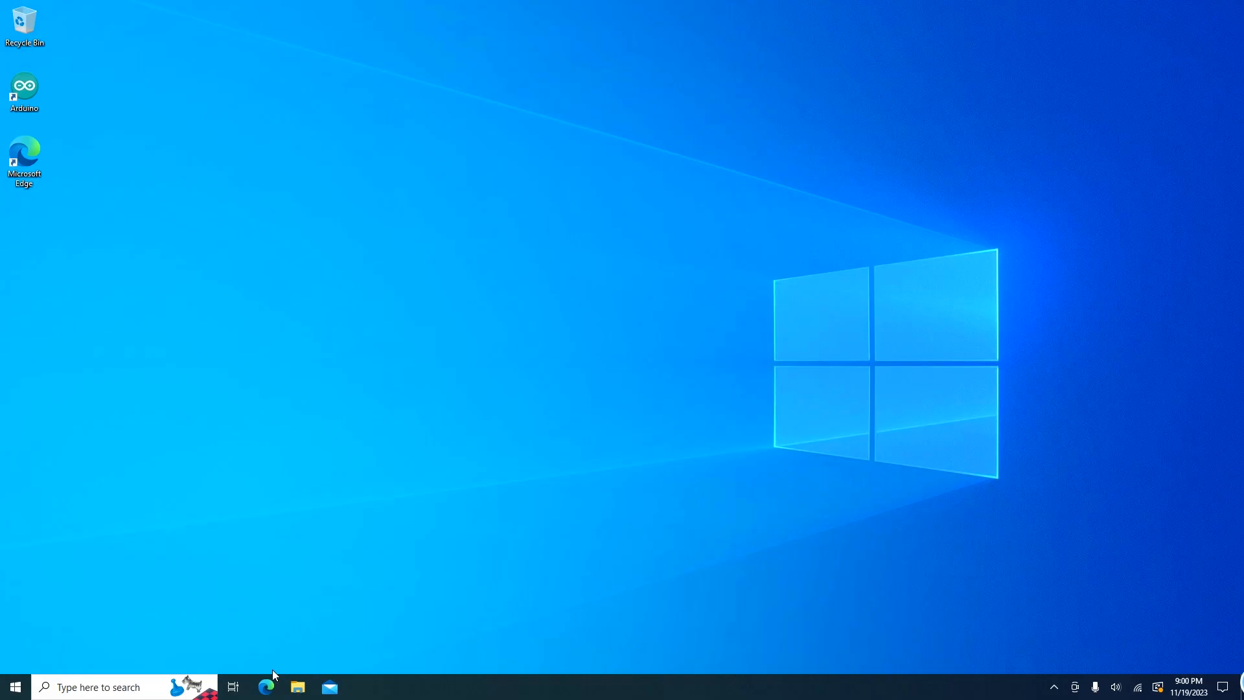
- Open the LattePanda Documentation's Arduino Control - Windows Volume guide in Edge
{"action": "left_click", "coordinate": [265, 687]}
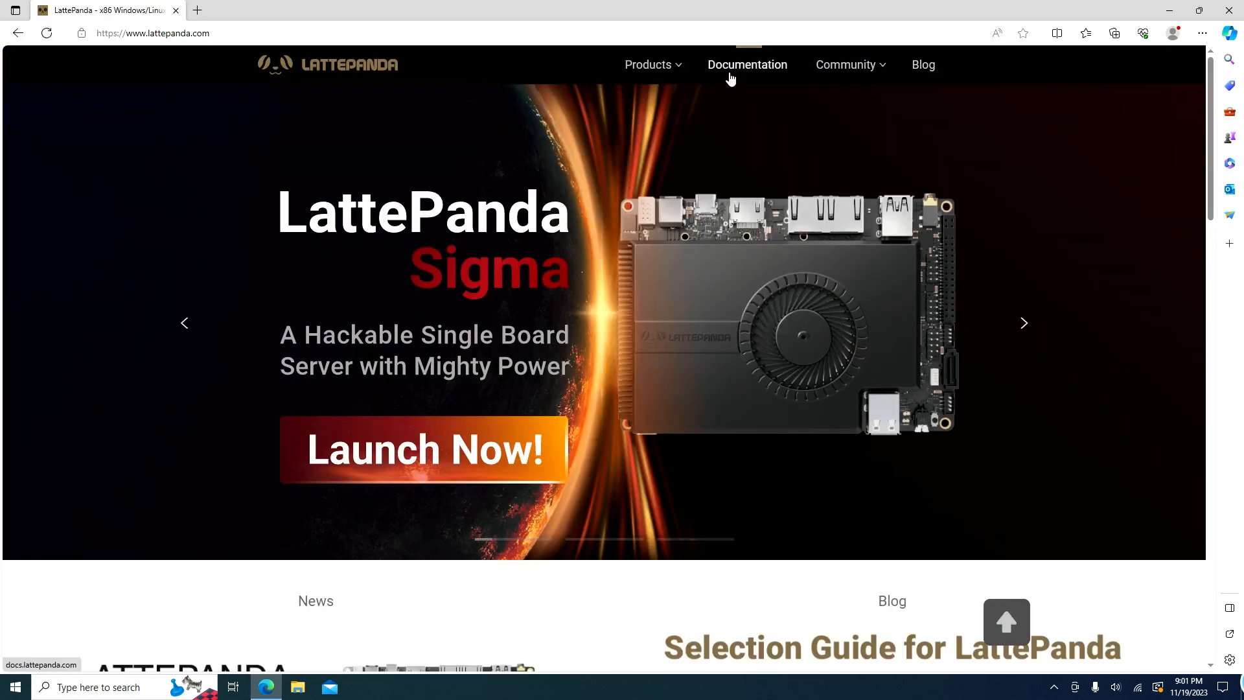
{"action": "left_click", "coordinate": [746, 65]}
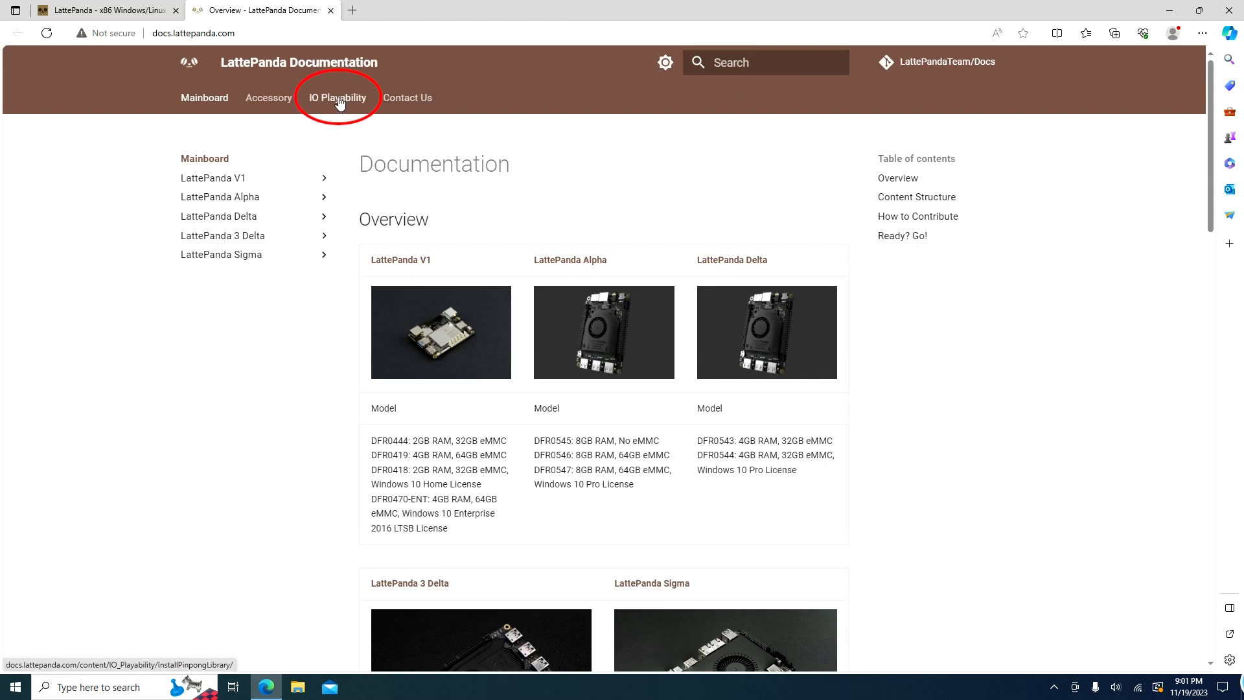
{"action": "left_click", "coordinate": [336, 97]}
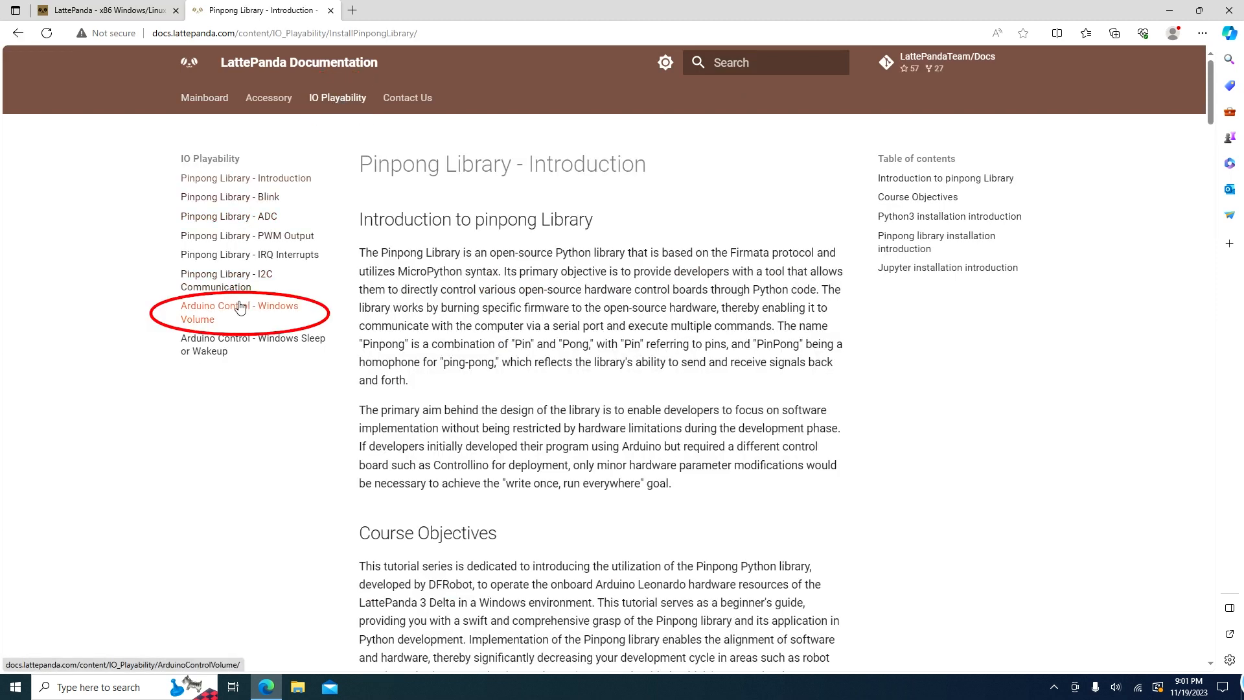
{"action": "left_click", "coordinate": [239, 311]}
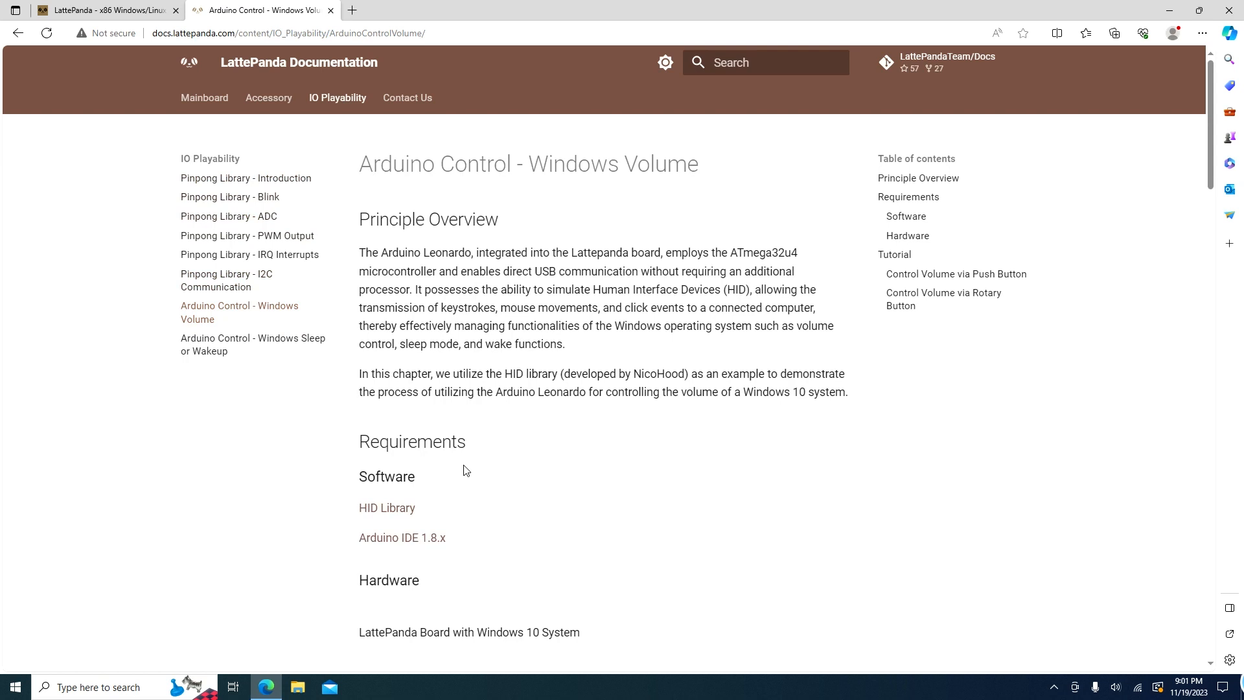
- Follow the HID Library link and download the HID 2.8.4 release archive
{"action": "scroll", "scroll_direction": "down", "scroll_amount": 3}
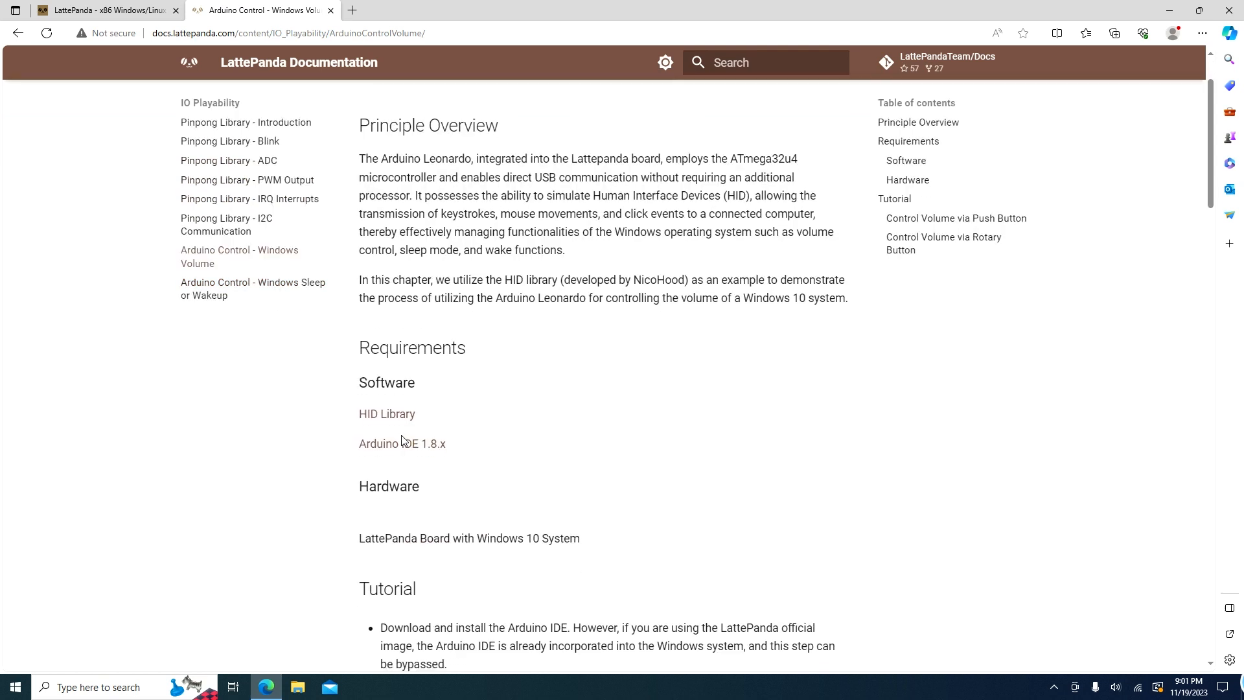
{"action": "left_click", "coordinate": [386, 414]}
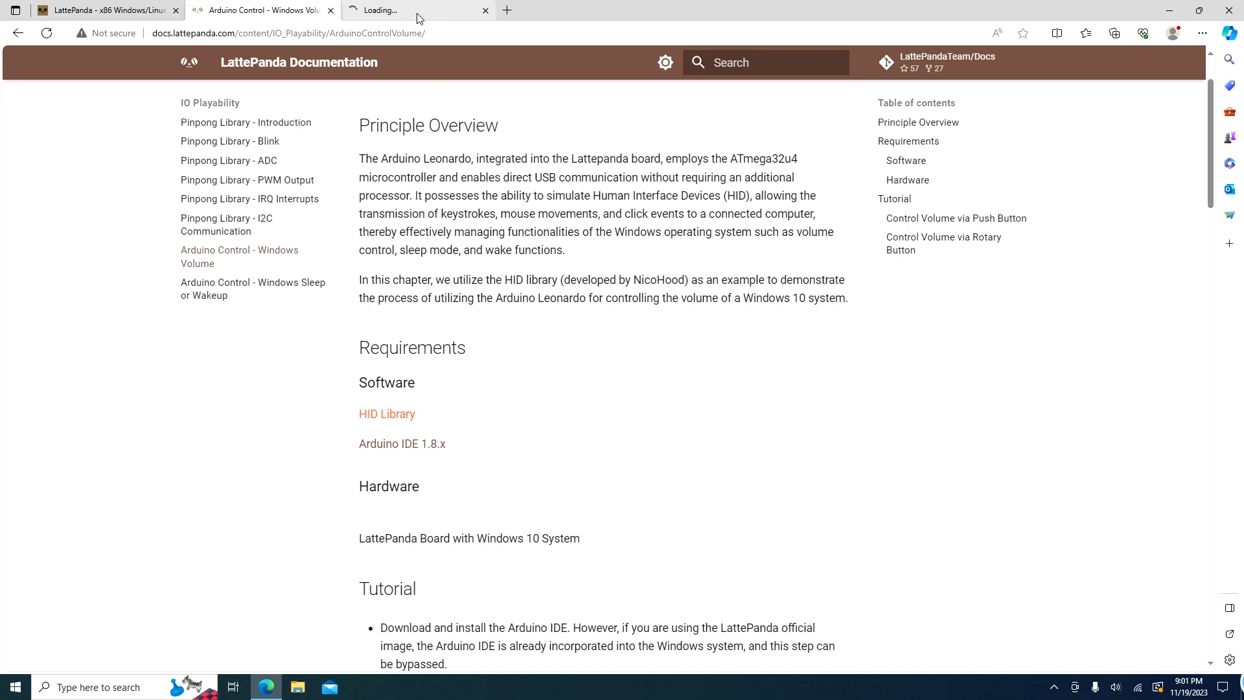
{"action": "left_click", "coordinate": [418, 10]}
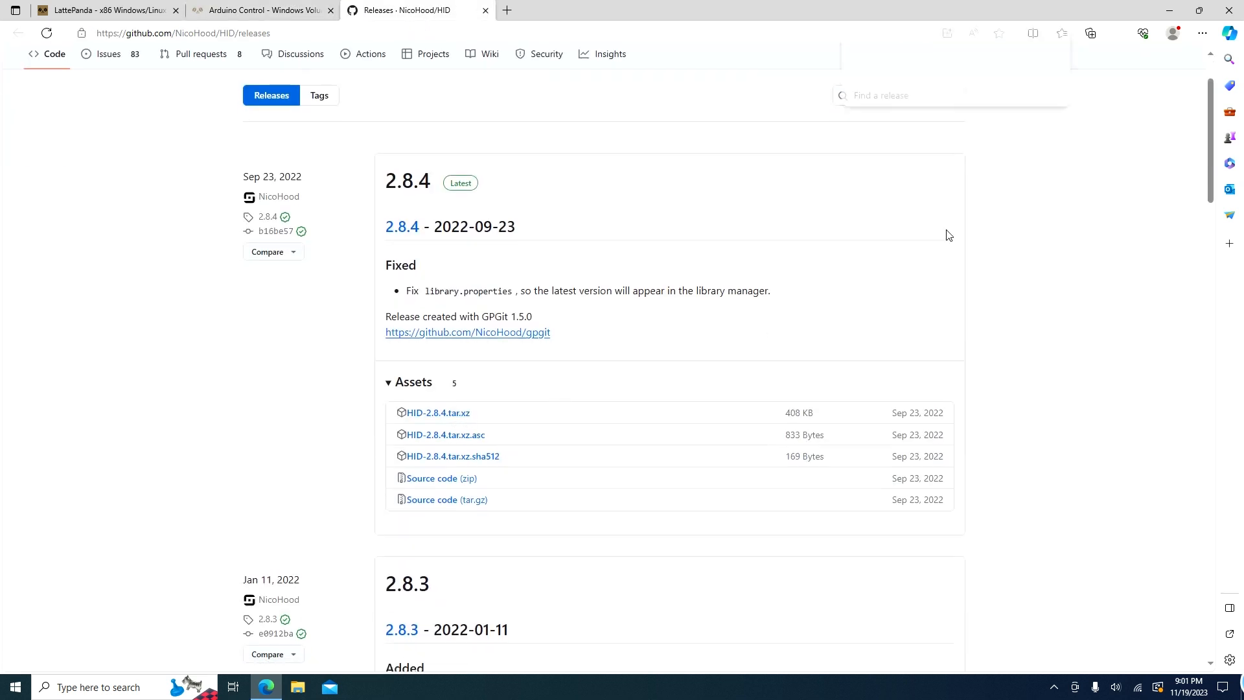
{"action": "left_click", "coordinate": [1113, 32]}
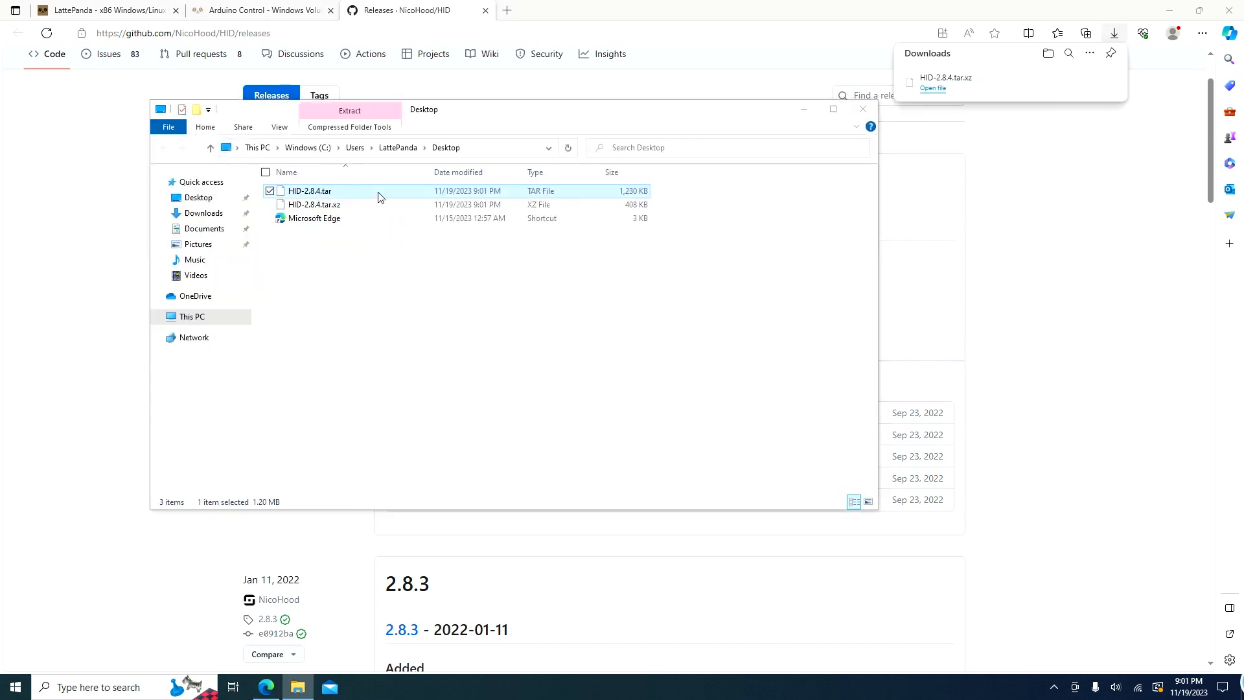
- Extract HID-2.8.4.tar and move HID-Project into C:\Program Files (x86)\Arduino\libraries
{"action": "left_click", "coordinate": [349, 110]}
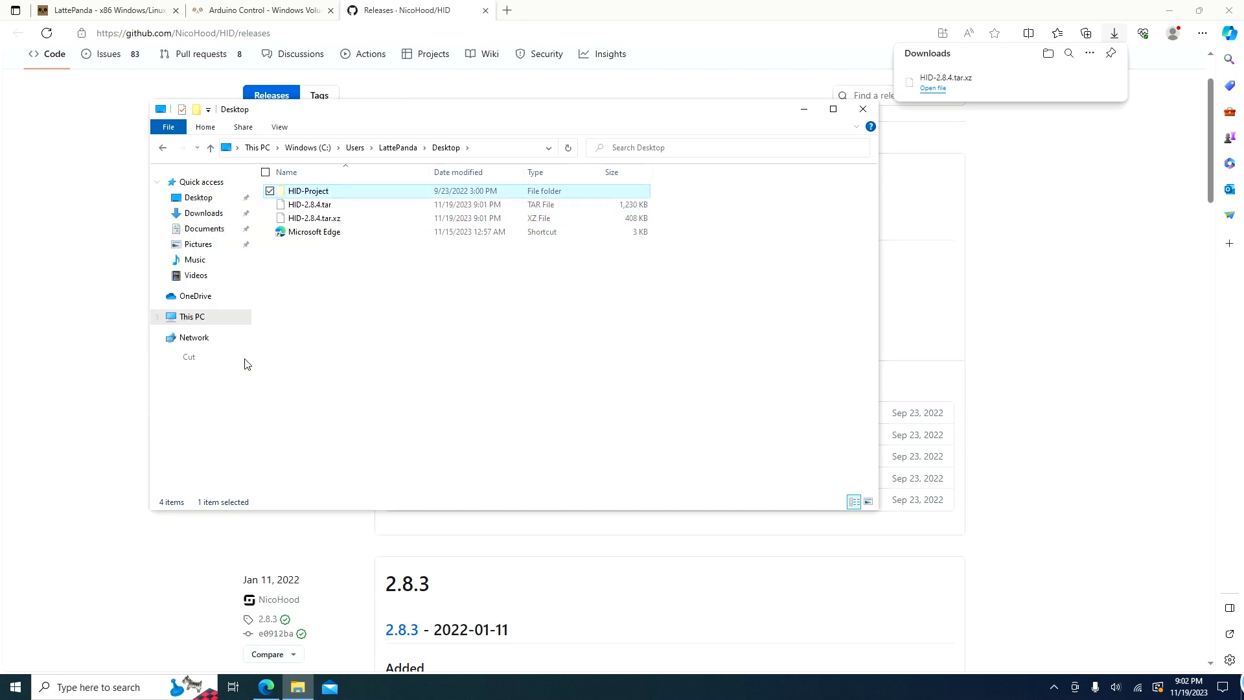
{"action": "left_click", "coordinate": [300, 148]}
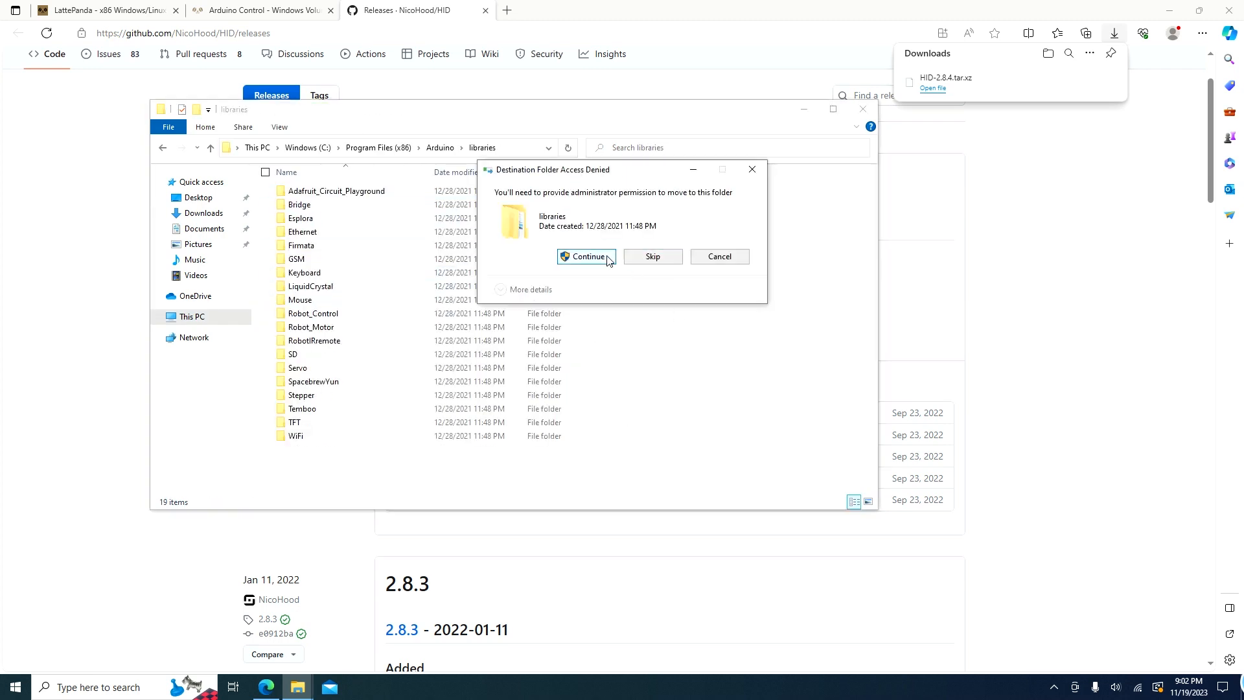
{"action": "left_click", "coordinate": [586, 257]}
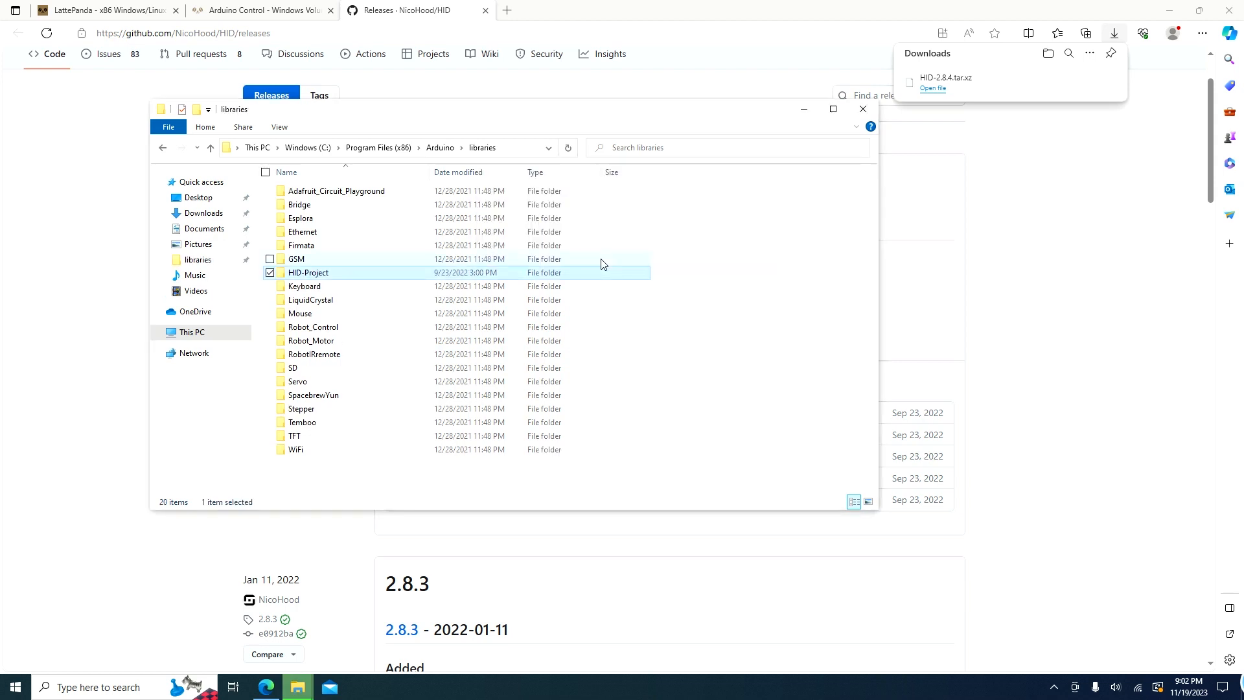
{"action": "left_click", "coordinate": [862, 109]}
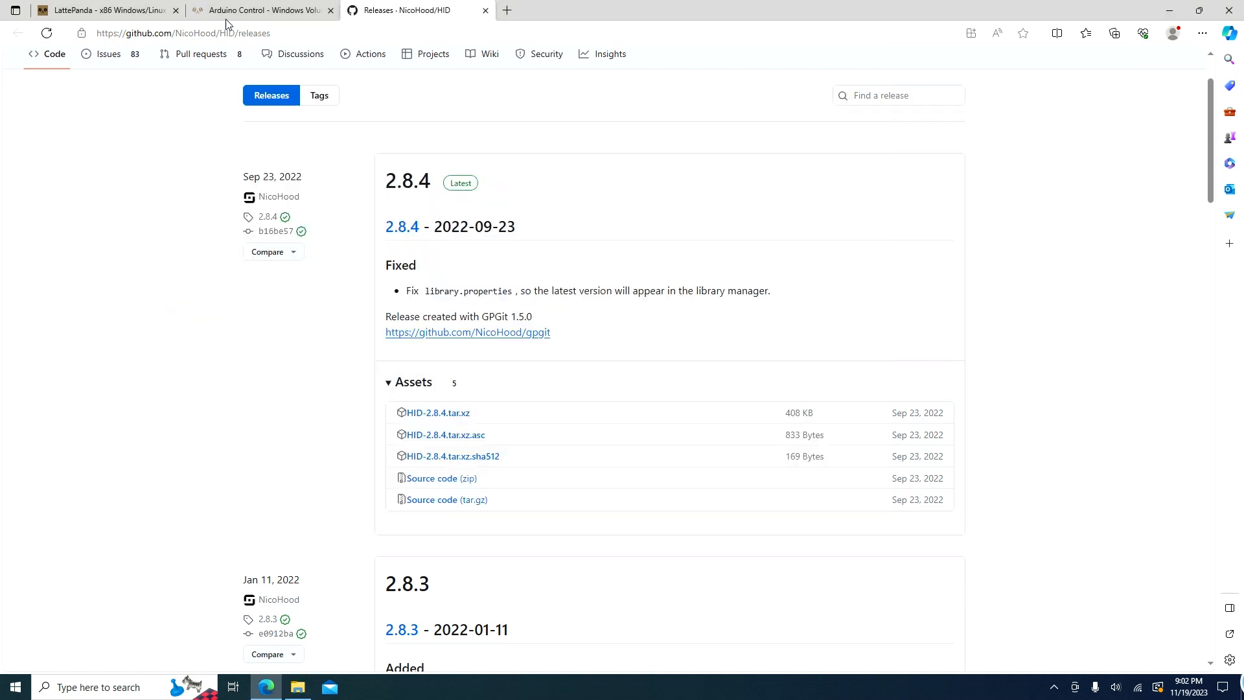
- Copy the Control Volume via Push Button example code from the guide
{"action": "left_click", "coordinate": [262, 10]}
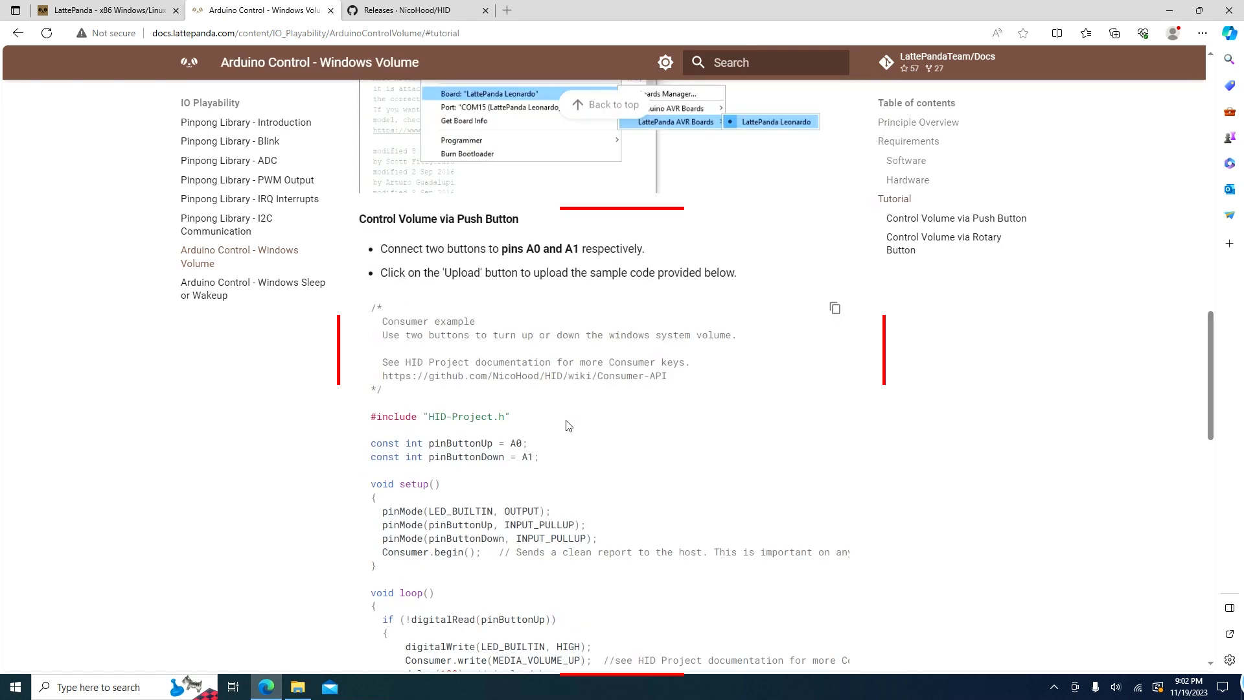
{"action": "left_click", "coordinate": [833, 308]}
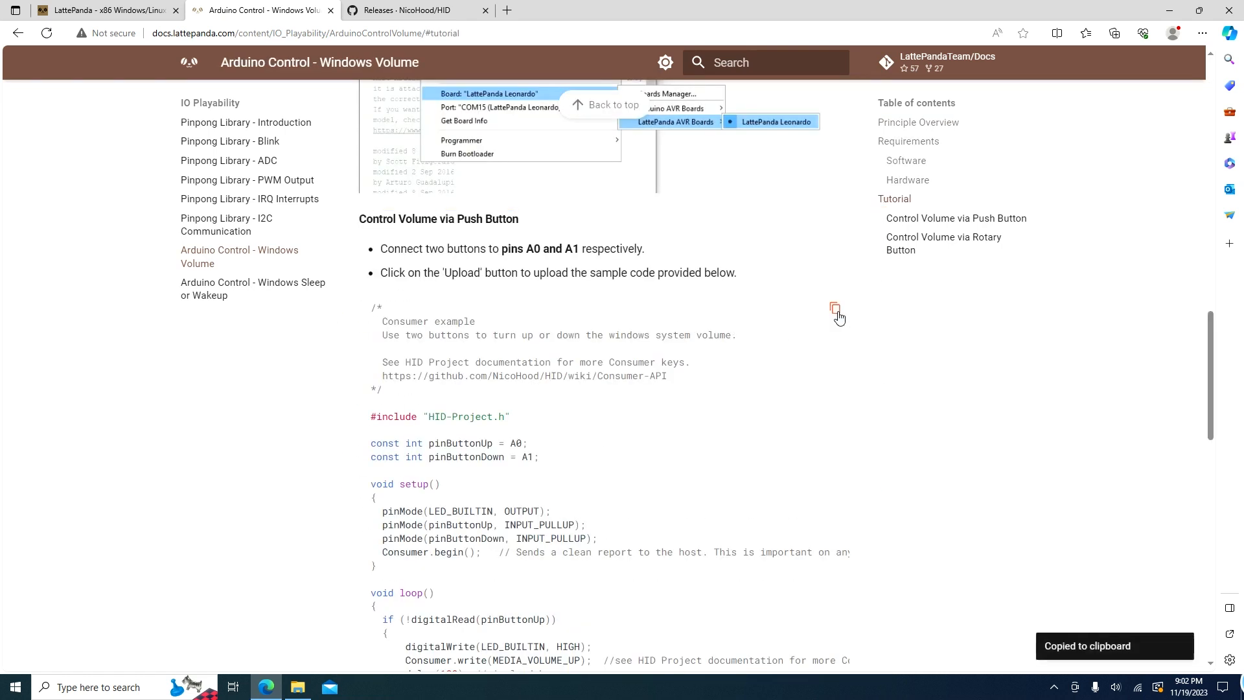
{"action": "scroll", "scroll_direction": "down", "scroll_amount": 3}
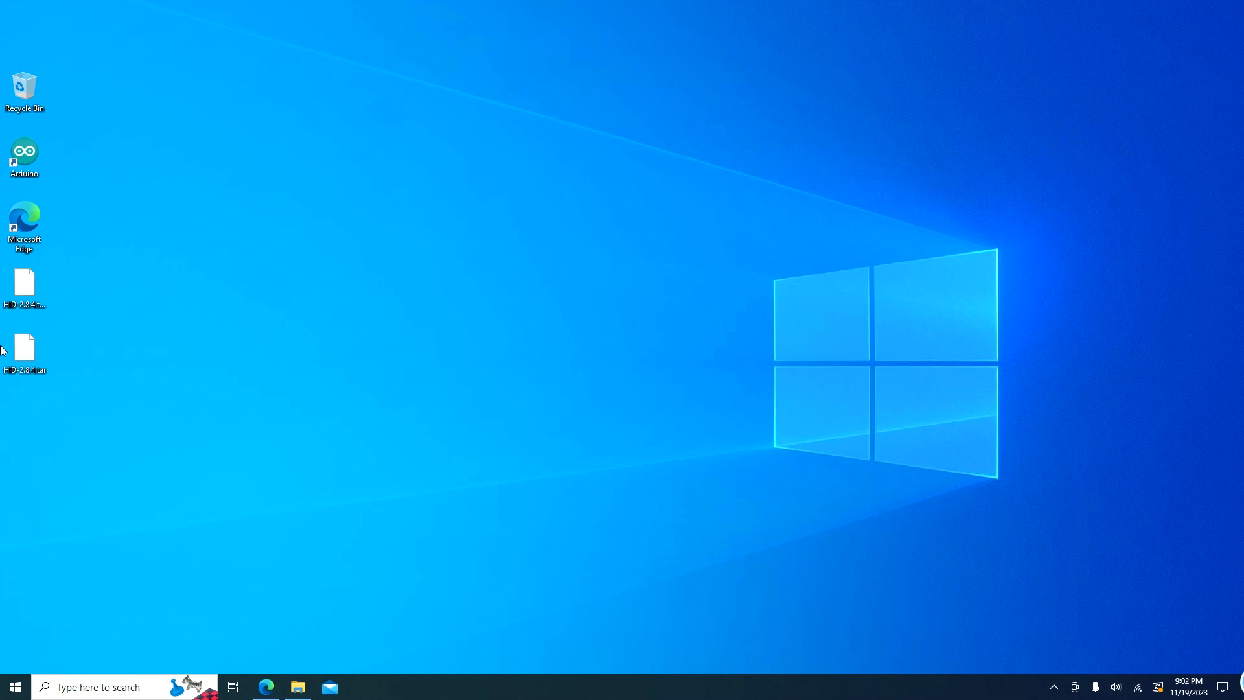
- Launch Arduino IDE with the pasted sketch, LattePanda Leonardo board and COM5 port
{"action": "double_click", "coordinate": [25, 156]}
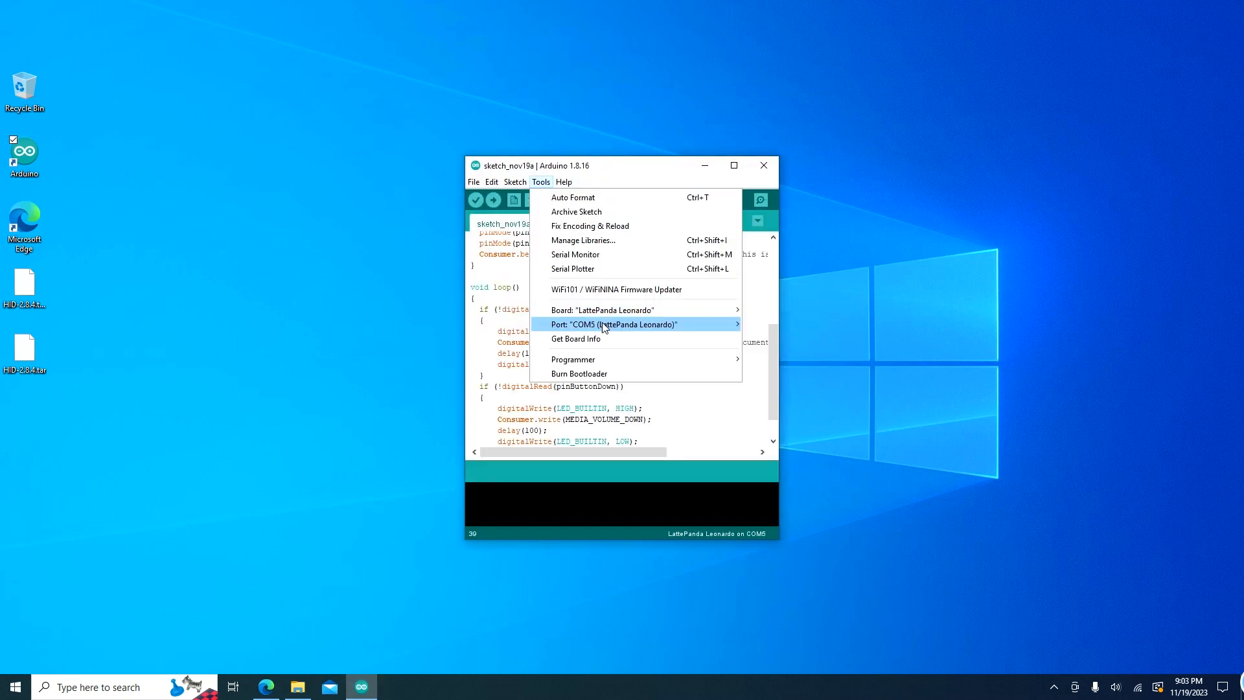
{"action": "left_click", "coordinate": [611, 325]}
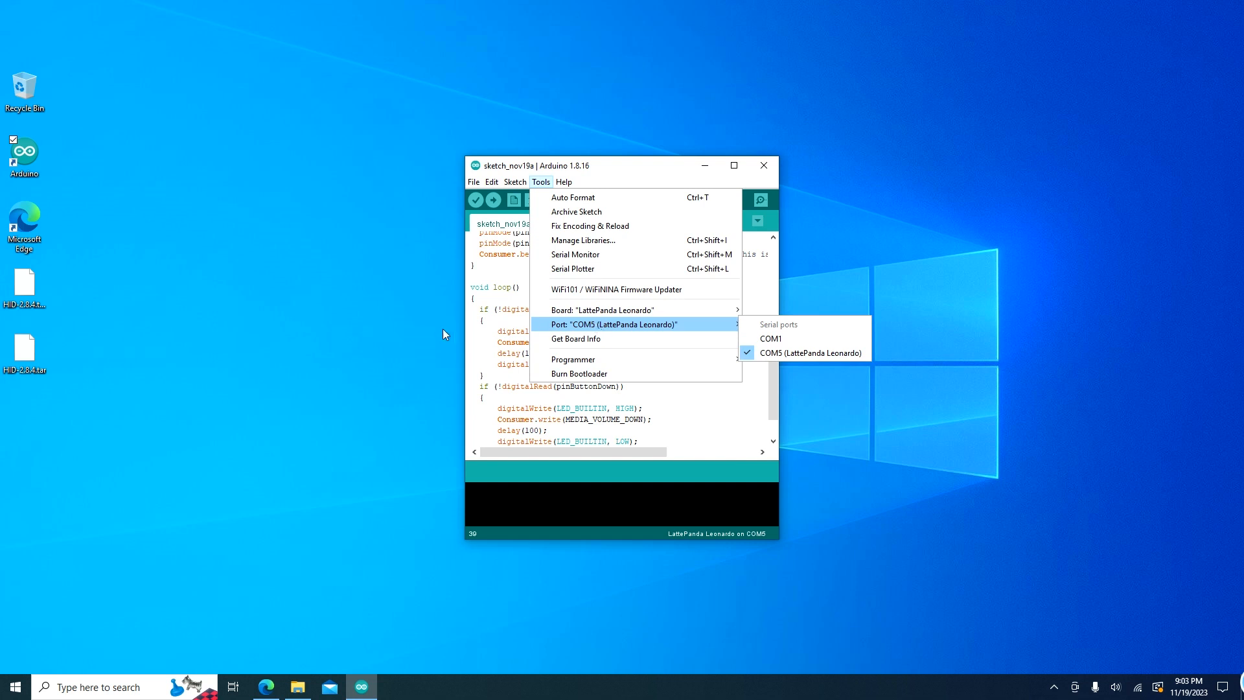